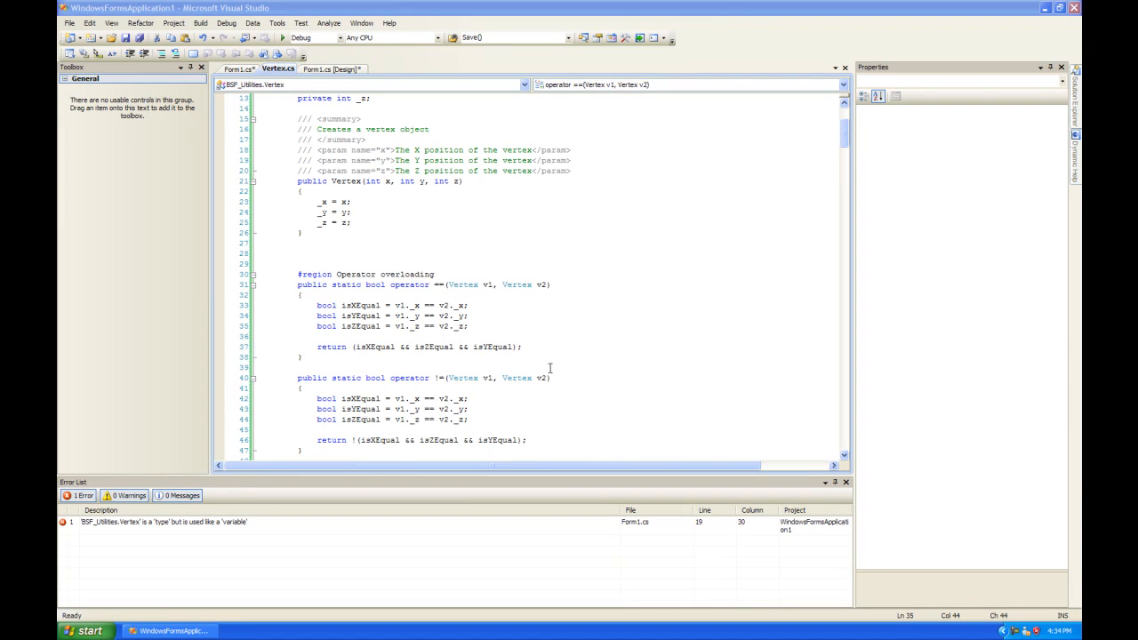
{"action": "mouse_move", "coordinate": [596, 368]}
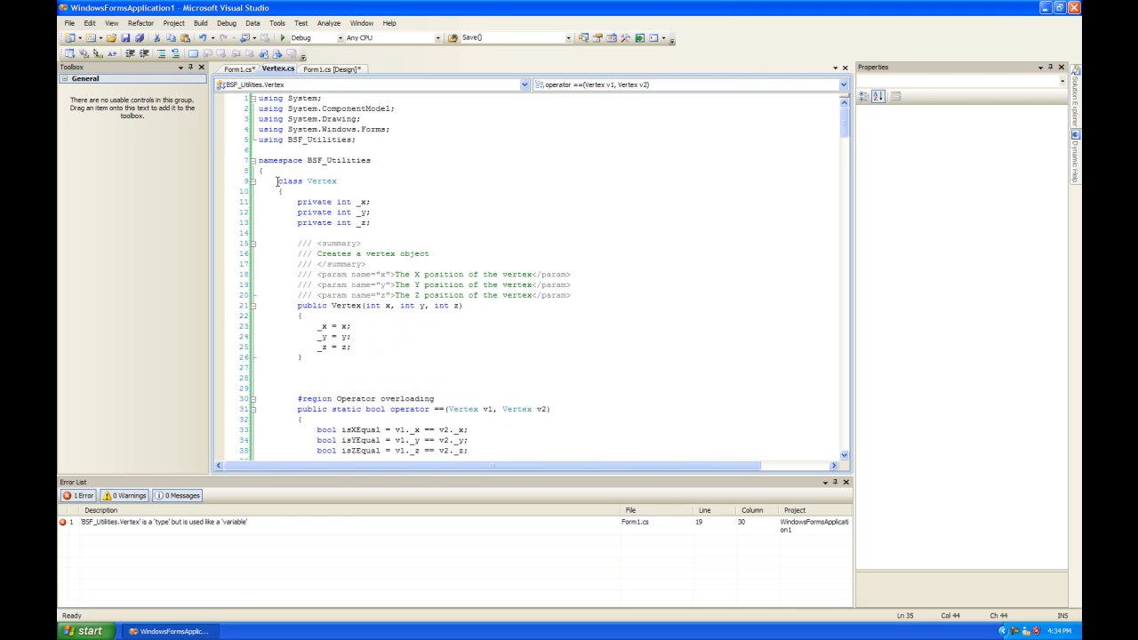
- Declare a public Vertex(Vertex vertex) constructor with an empty body below the existing one
{"action": "left_click", "coordinate": [305, 181]}
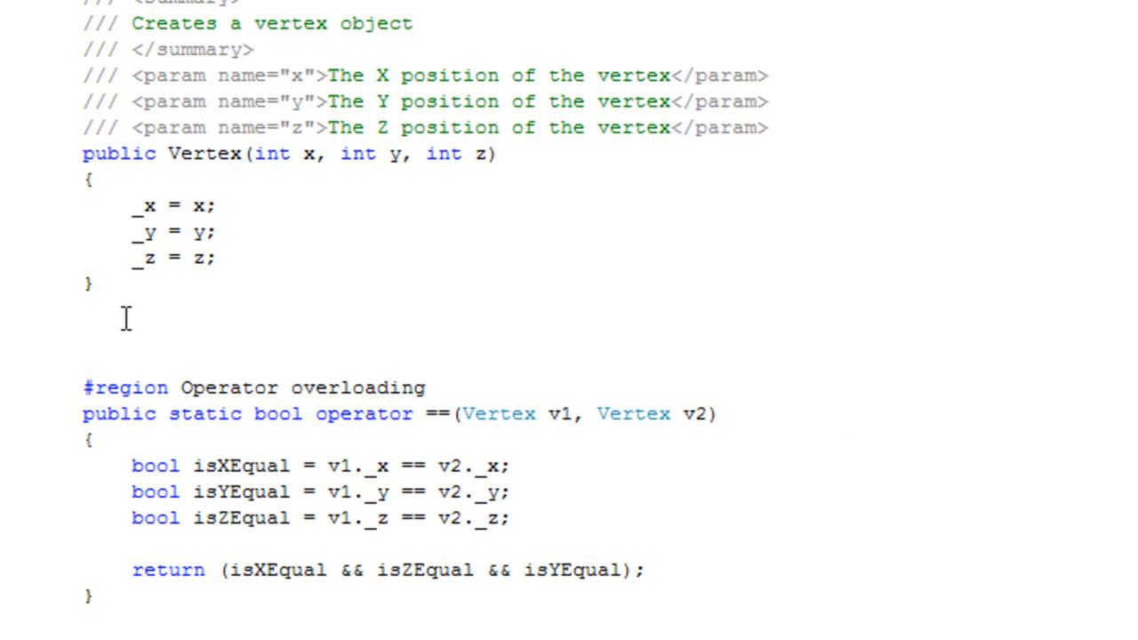
{"action": "left_click", "coordinate": [83, 336]}
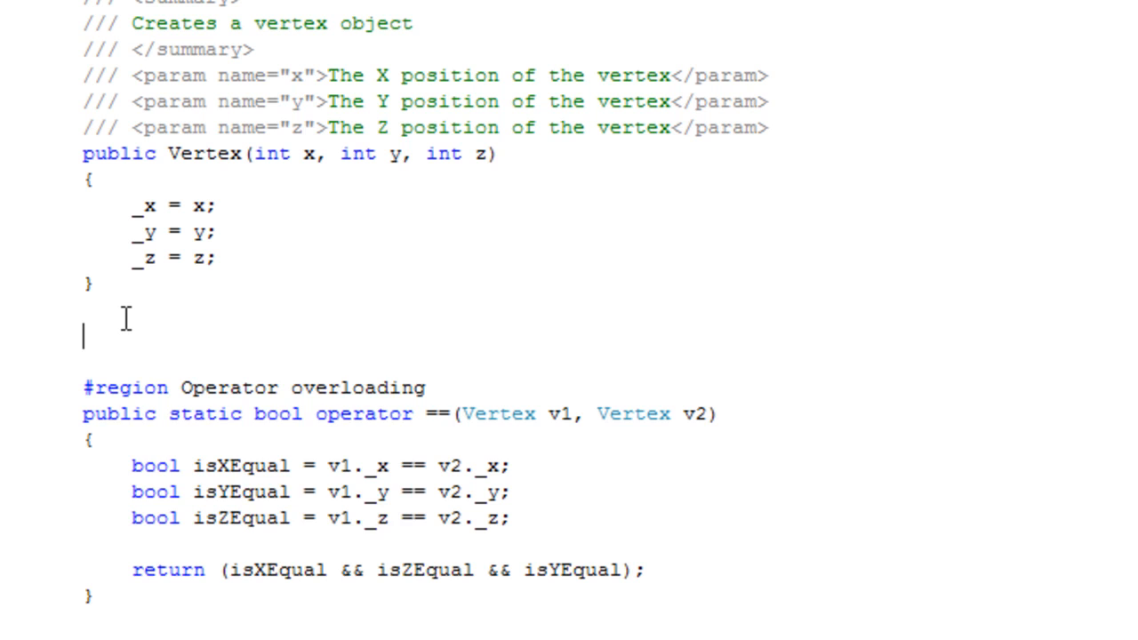
{"action": "type", "text": "public"}
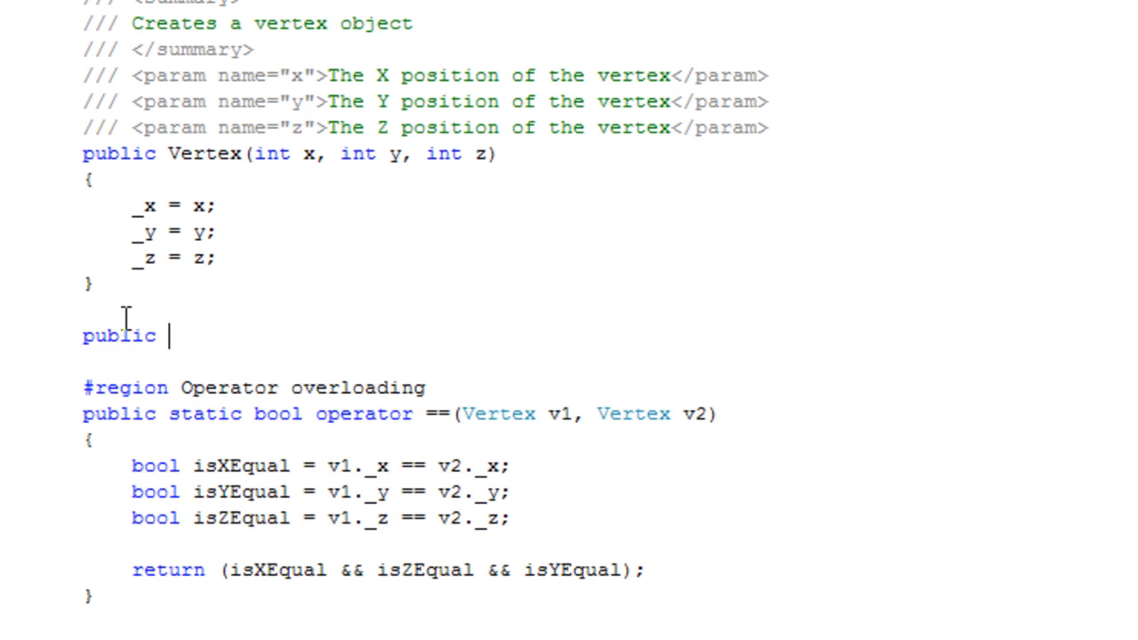
{"action": "type", "text": "Vertex"}
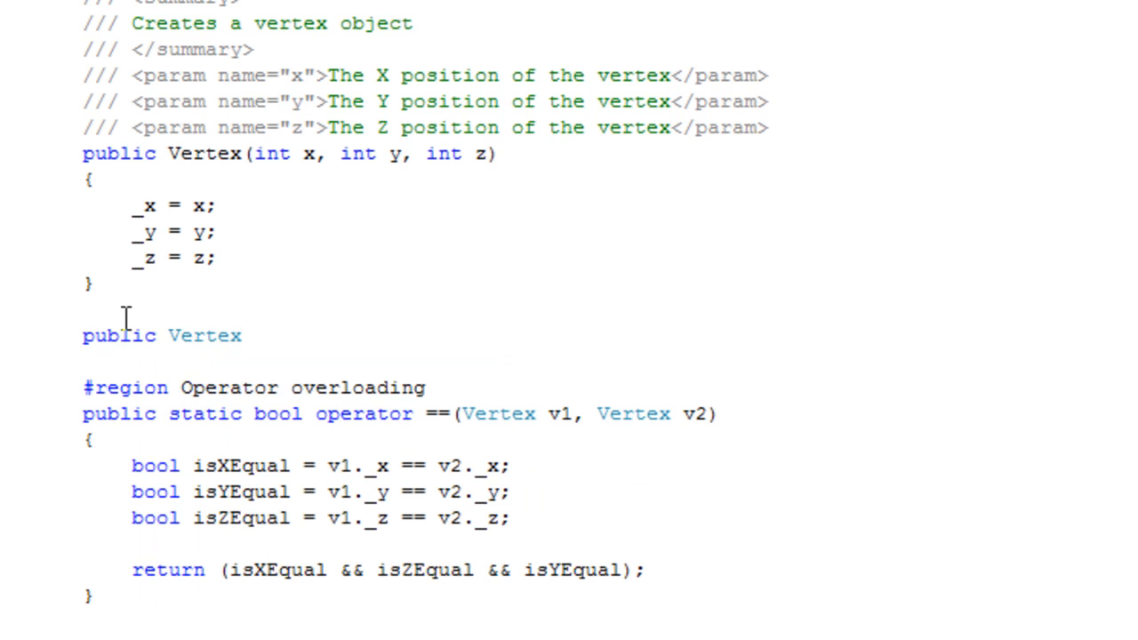
{"action": "type", "text": "(ve"}
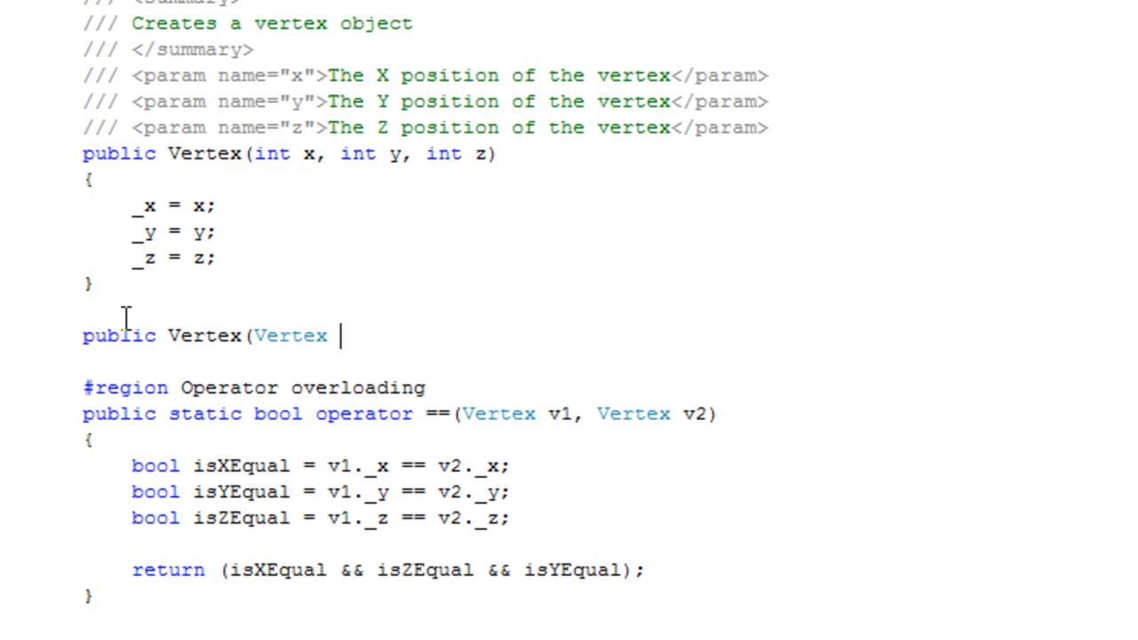
{"action": "type", "text": "vertex"}
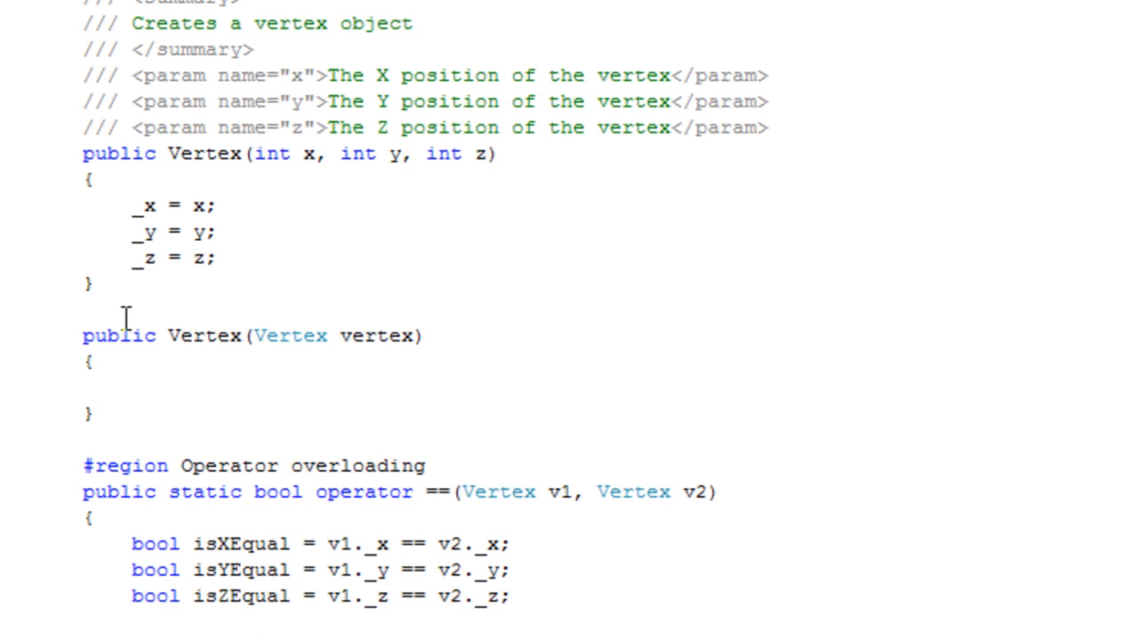
- Copy _x, _y and _z from the passed-in vertex inside the copy constructor
{"action": "type", "text": "_"}
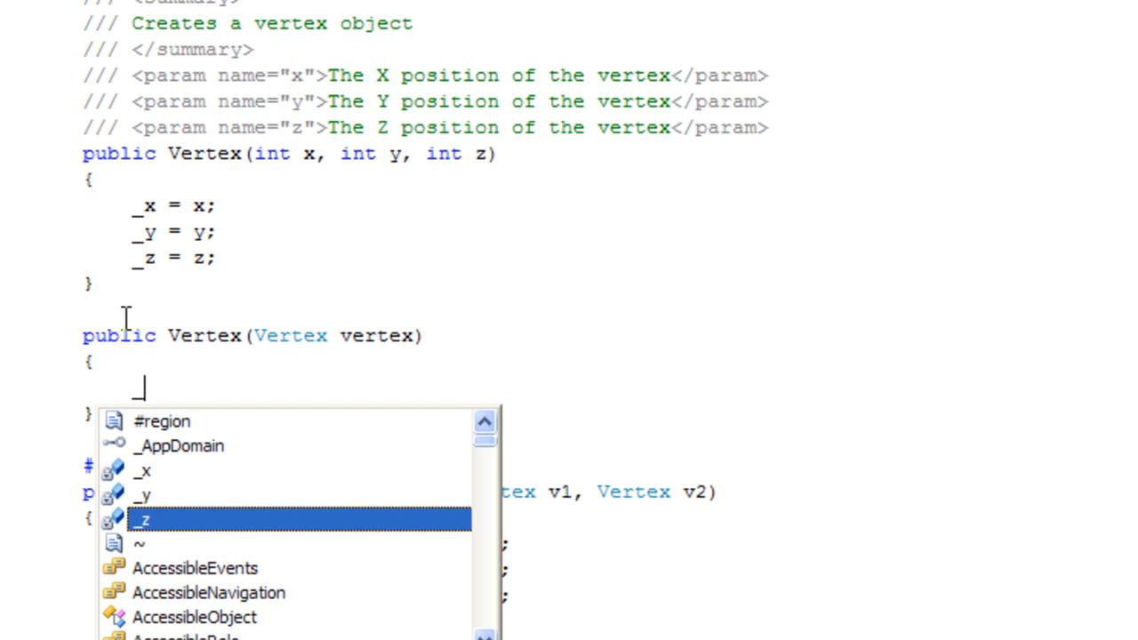
{"action": "type", "text": "x = vertex._x;"}
{"action": "type", "text": "_y ="}
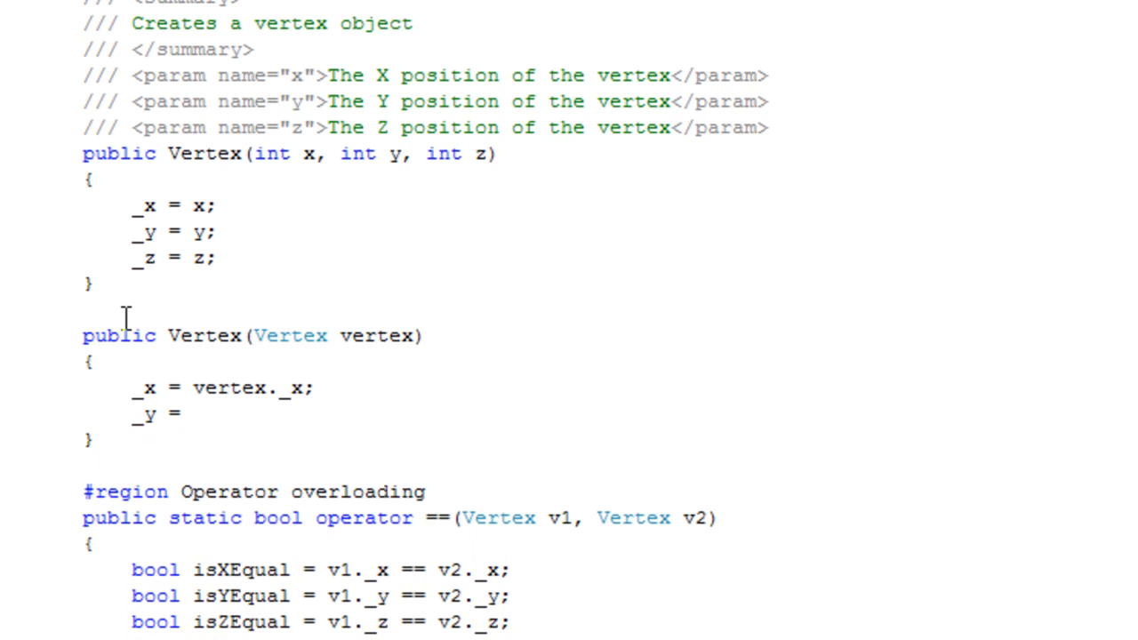
{"action": "type", "text": "vertex._y;"}
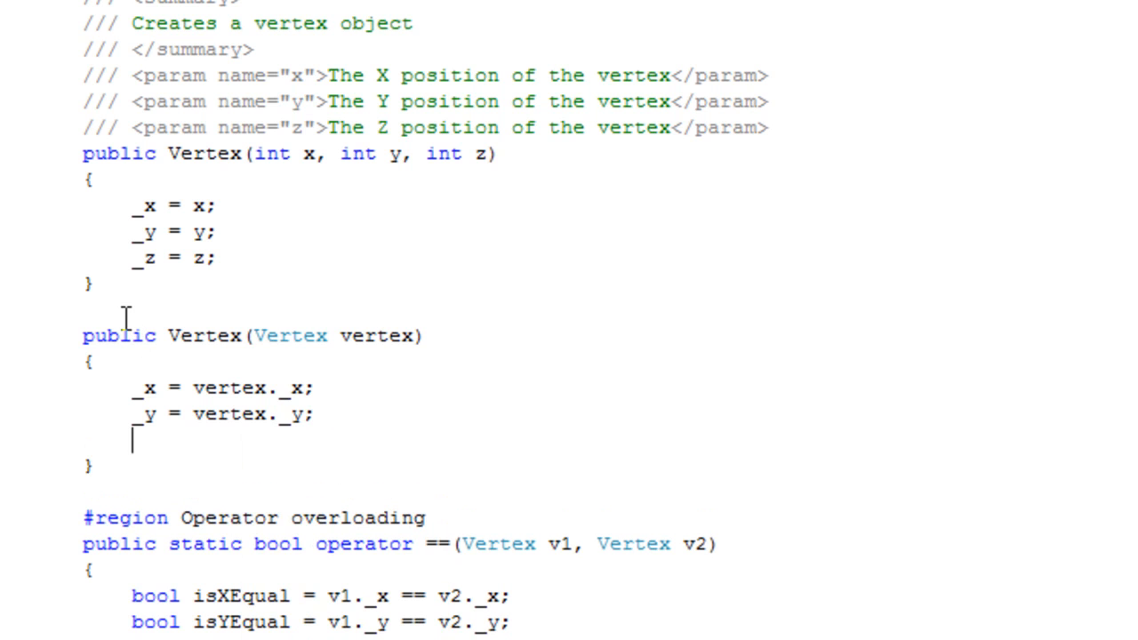
{"action": "type", "text": "_z"}
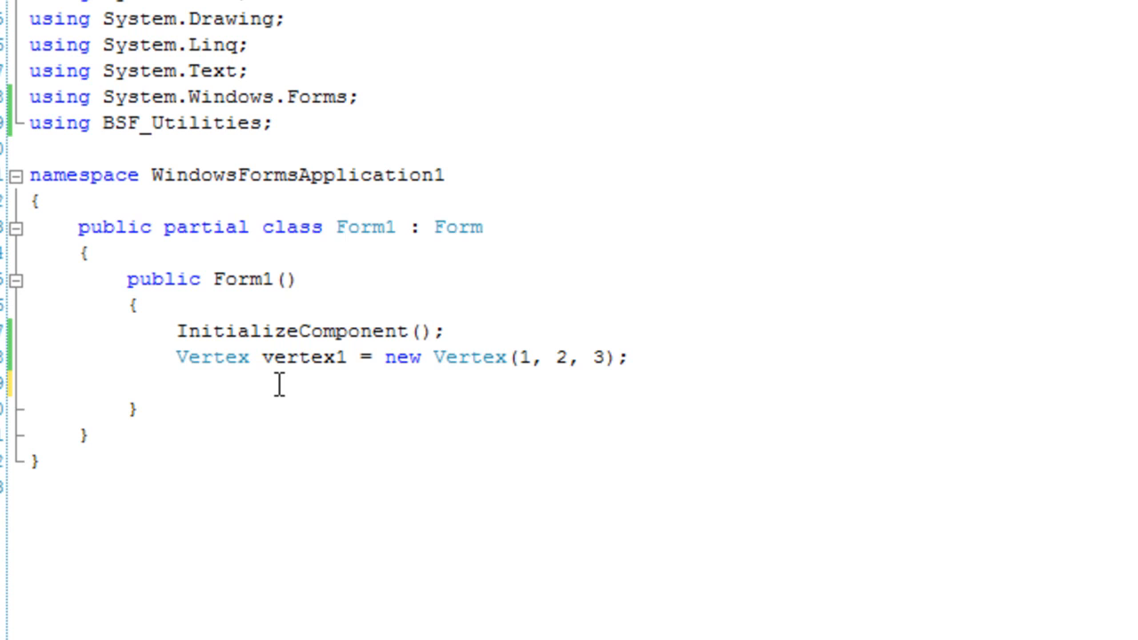
- Add Vertex vertex2 = new Vertex(vertex1); in Form1's constructor, completing names via IntelliSense
{"action": "type", "text": "Verte"}
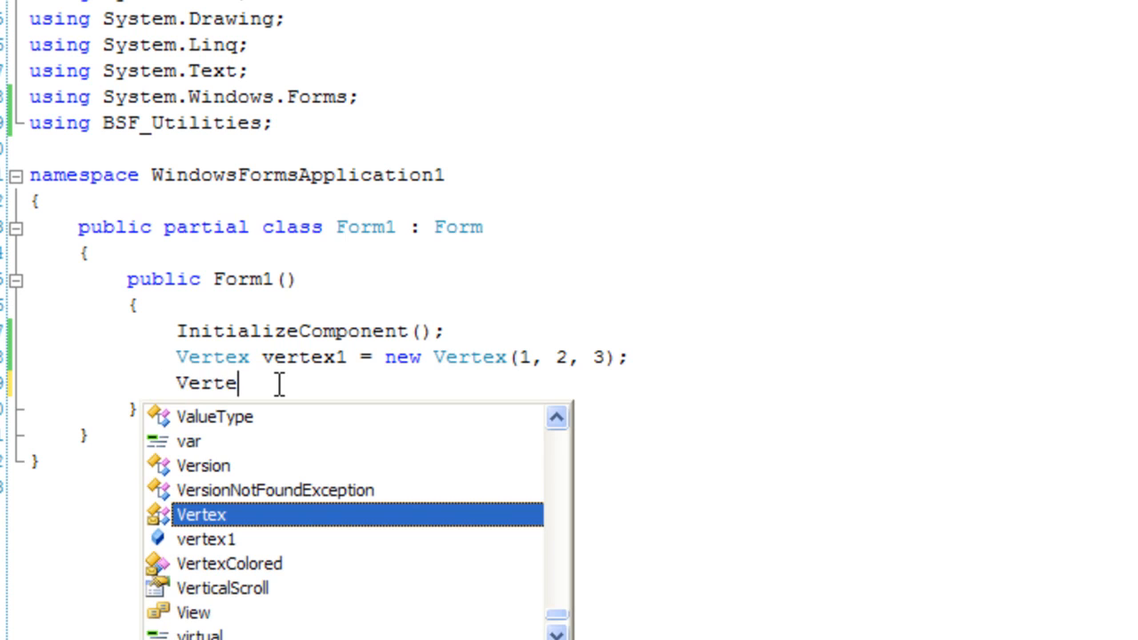
{"action": "key", "text": "Tab"}
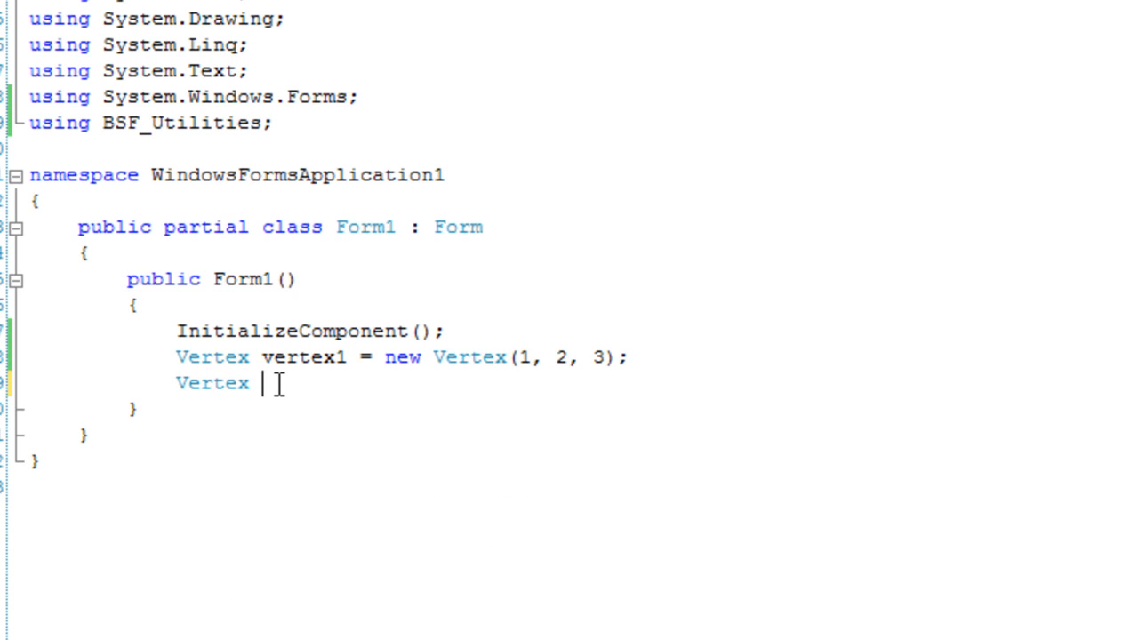
{"action": "type", "text": "vertex2"}
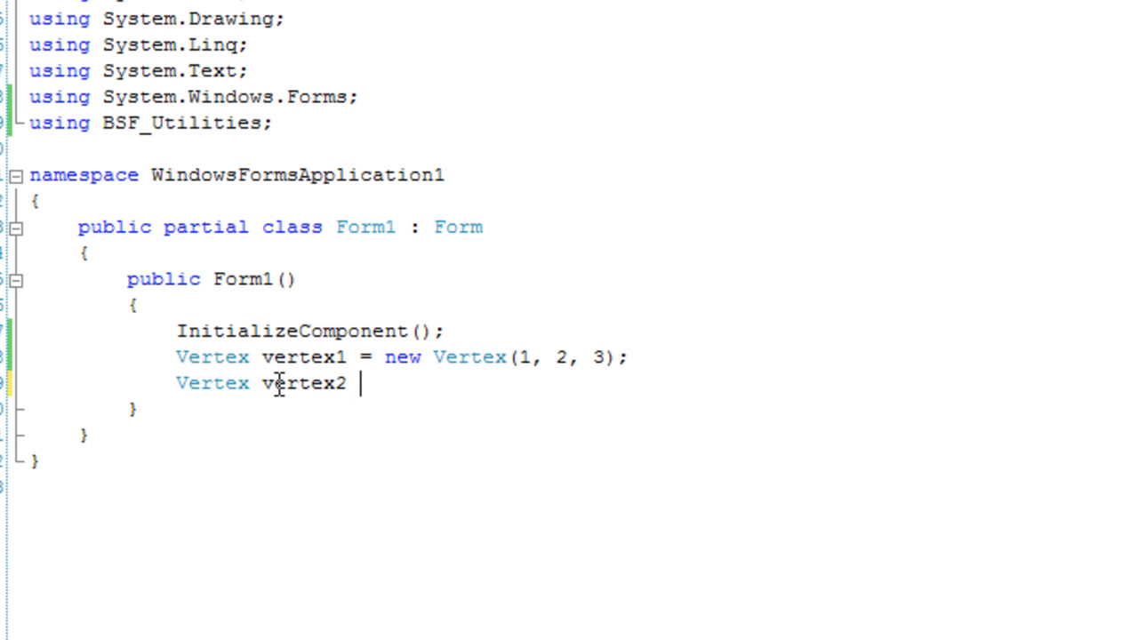
{"action": "type", "text": "= new"}
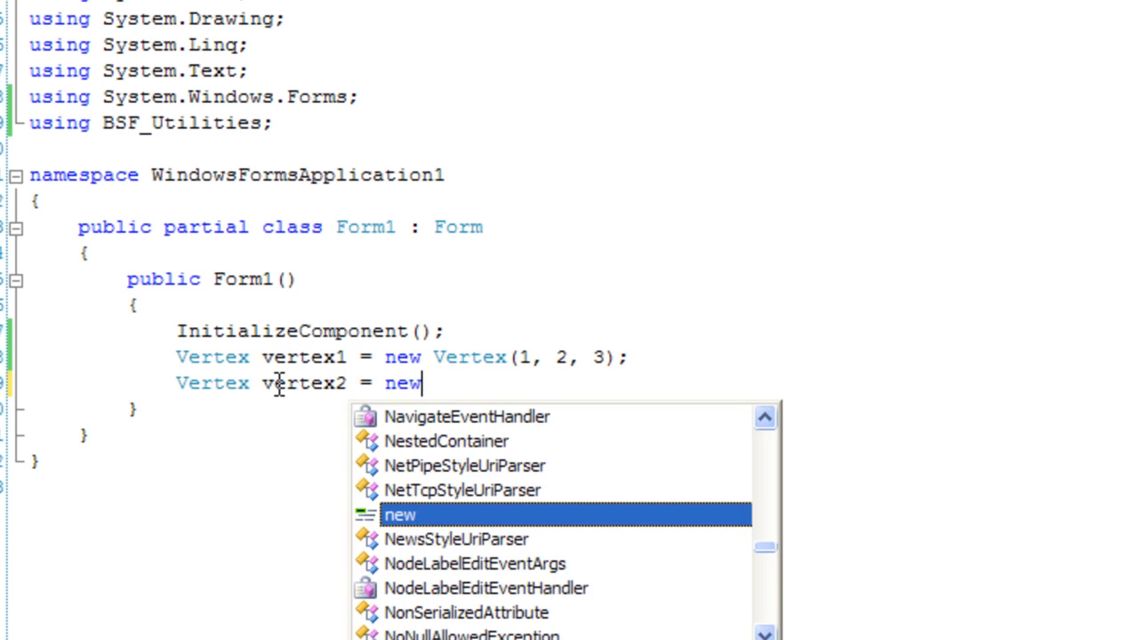
{"action": "type", "text": "Vertex("}
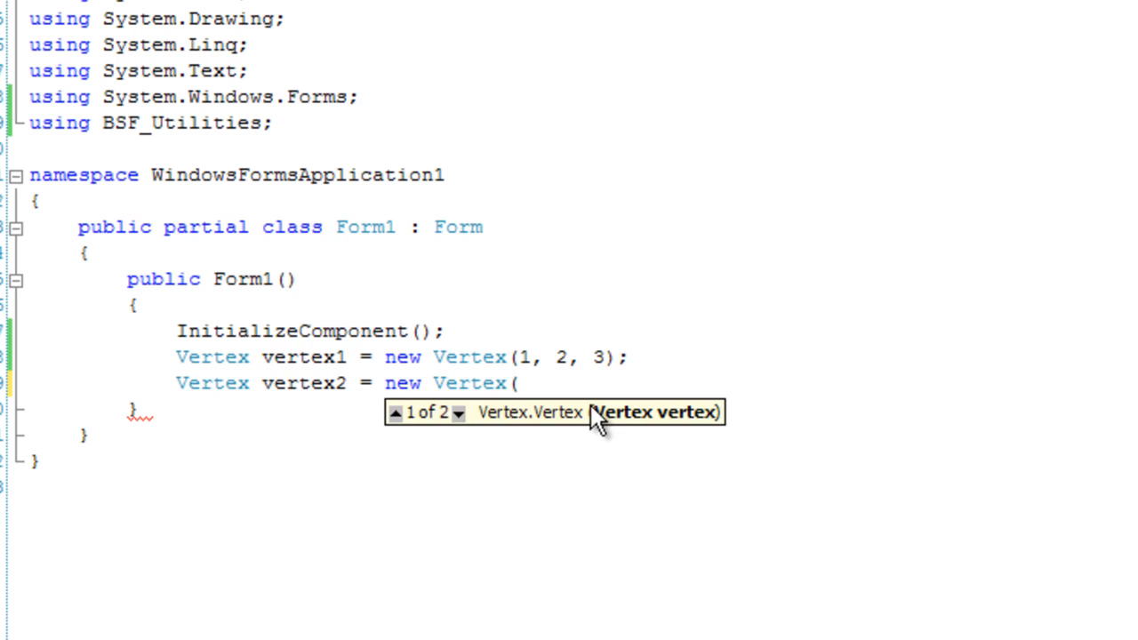
{"action": "type", "text": "ver"}
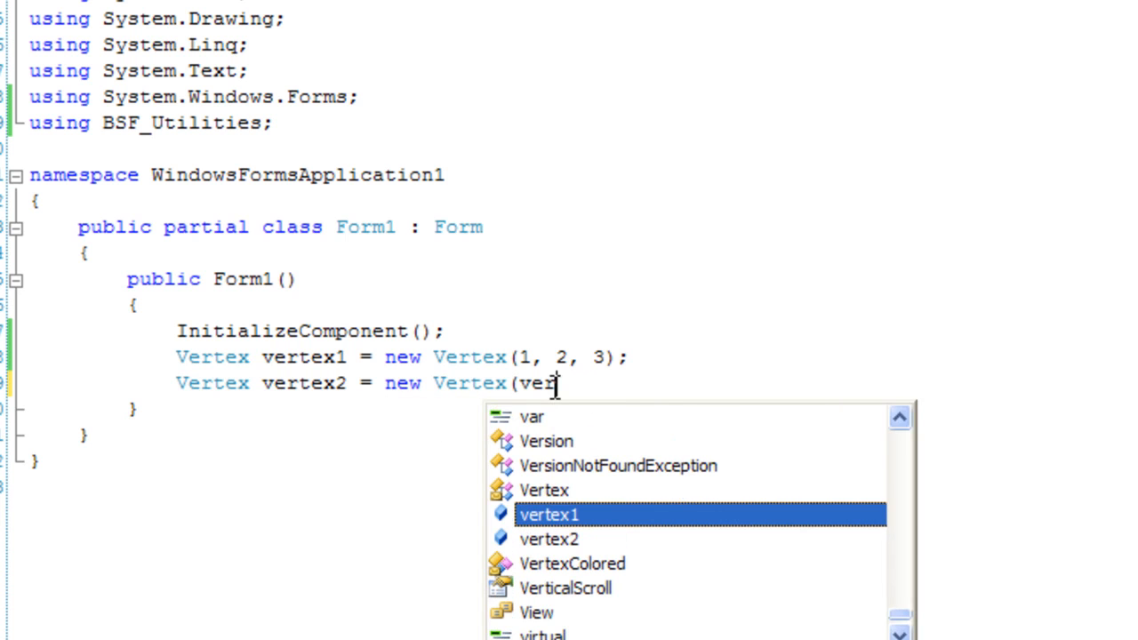
{"action": "key", "text": "Tab"}
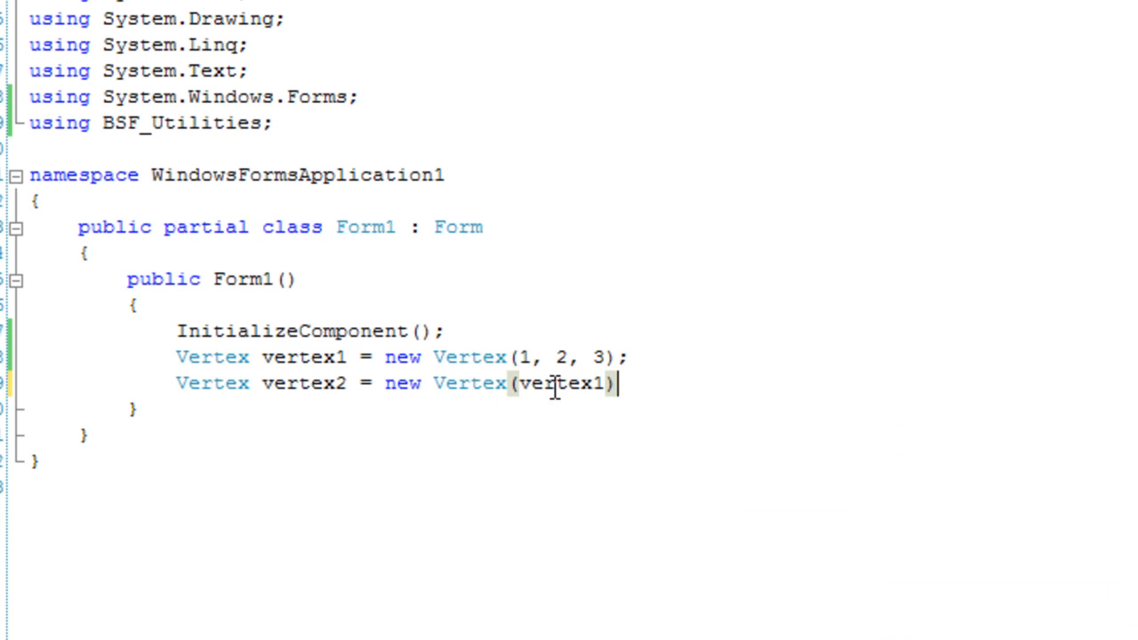
{"action": "type", "text": ";"}
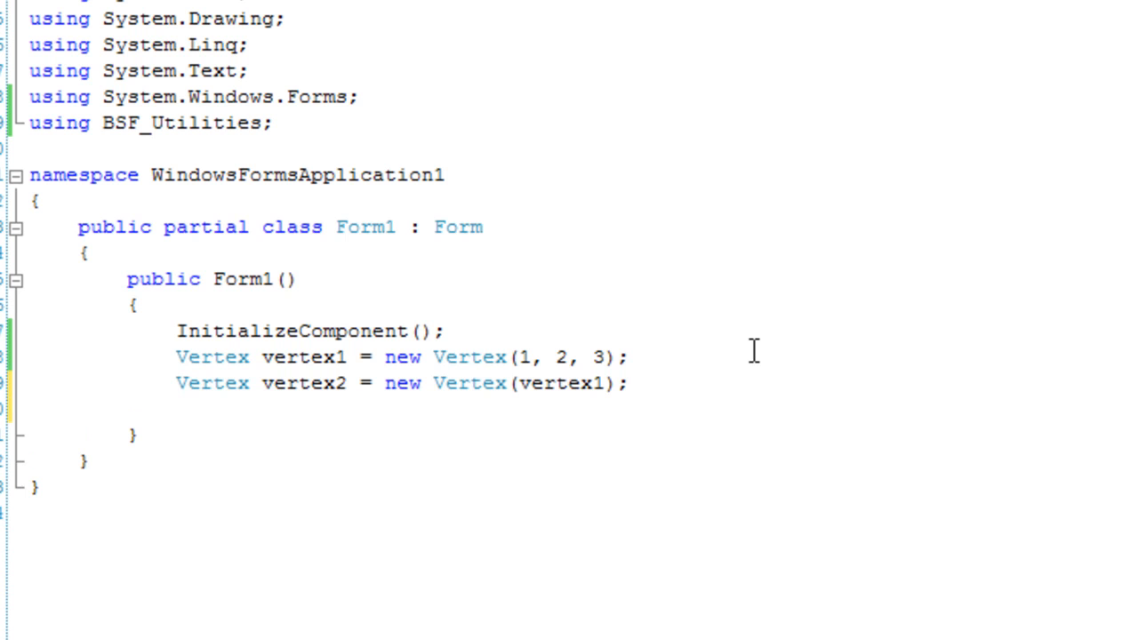
- Assign vertex1.Y = 100; on its own line
{"action": "type", "text": "vertex1"}
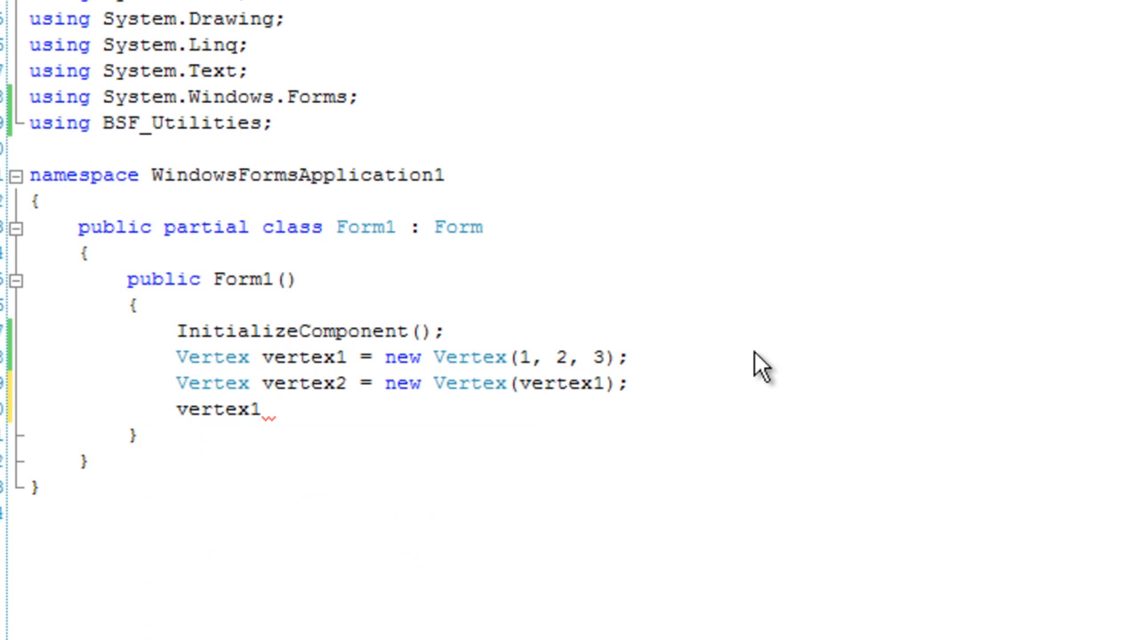
{"action": "type", "text": ".Y = 100;"}
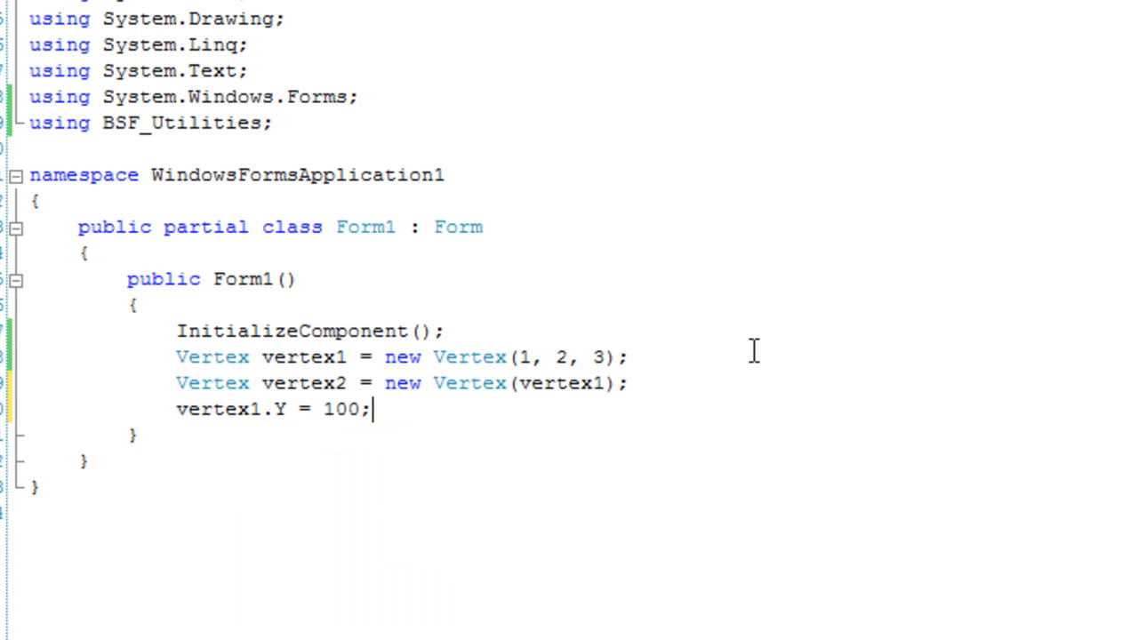
{"action": "key", "text": "enter"}
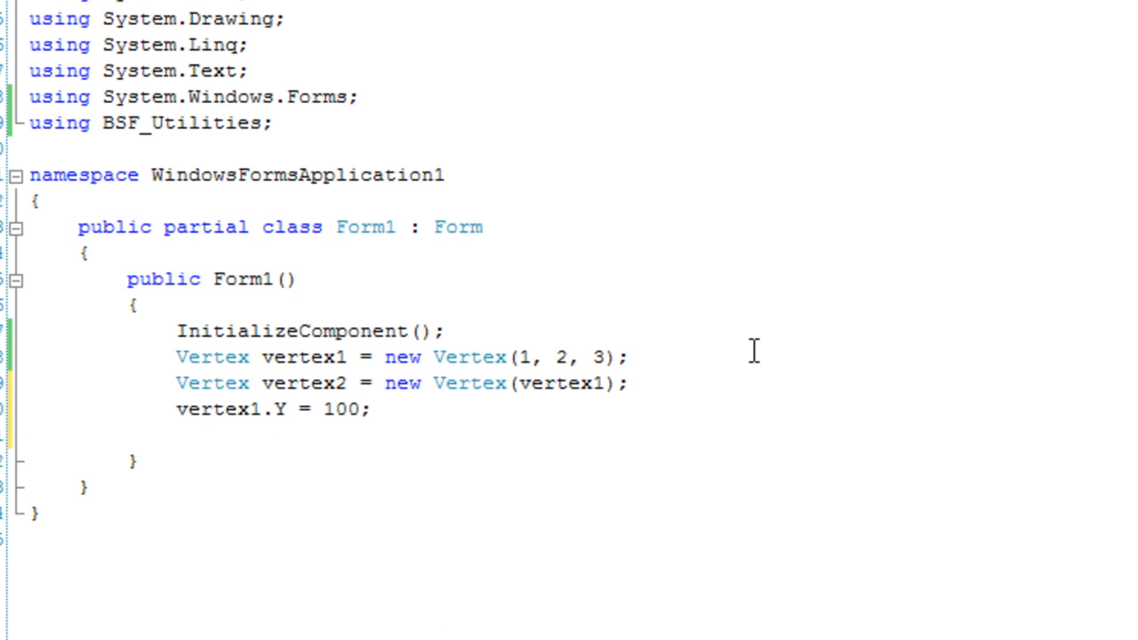
- Set this.Text = vertex2.Y.ToString(); so the form title shows vertex2's Y
{"action": "type", "text": "thi"}
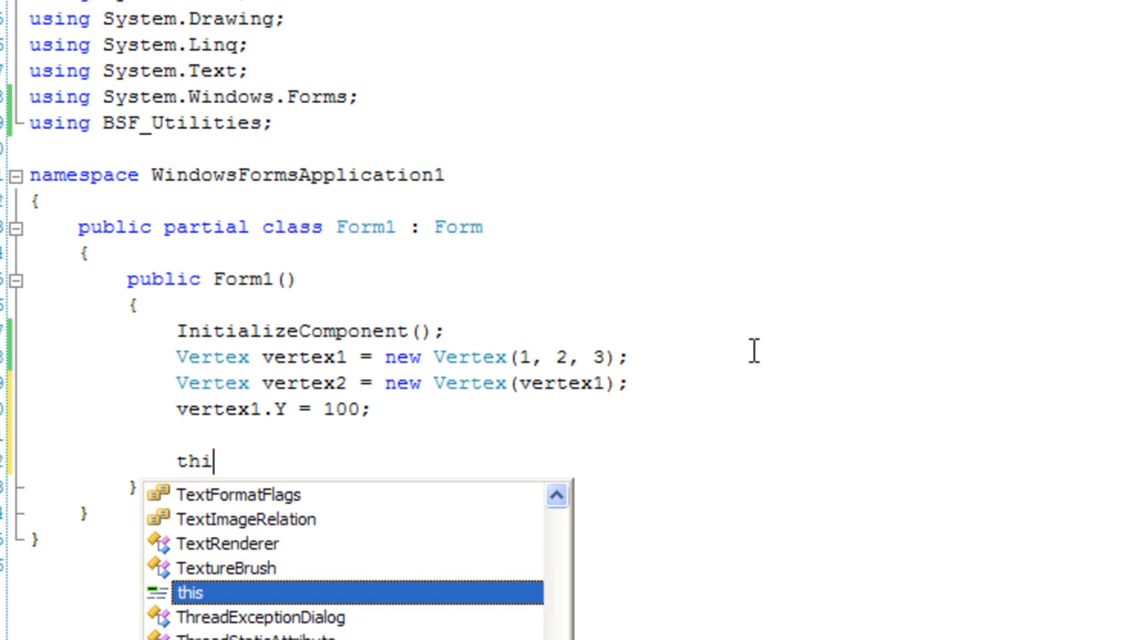
{"action": "type", "text": "s.Text"}
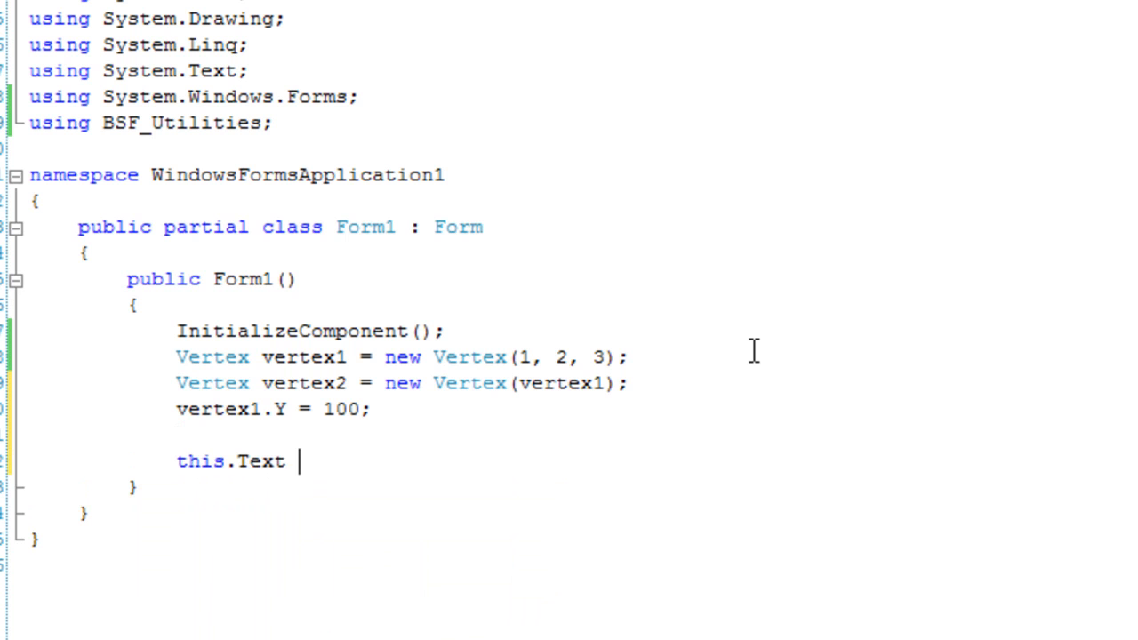
{"action": "type", "text": "="}
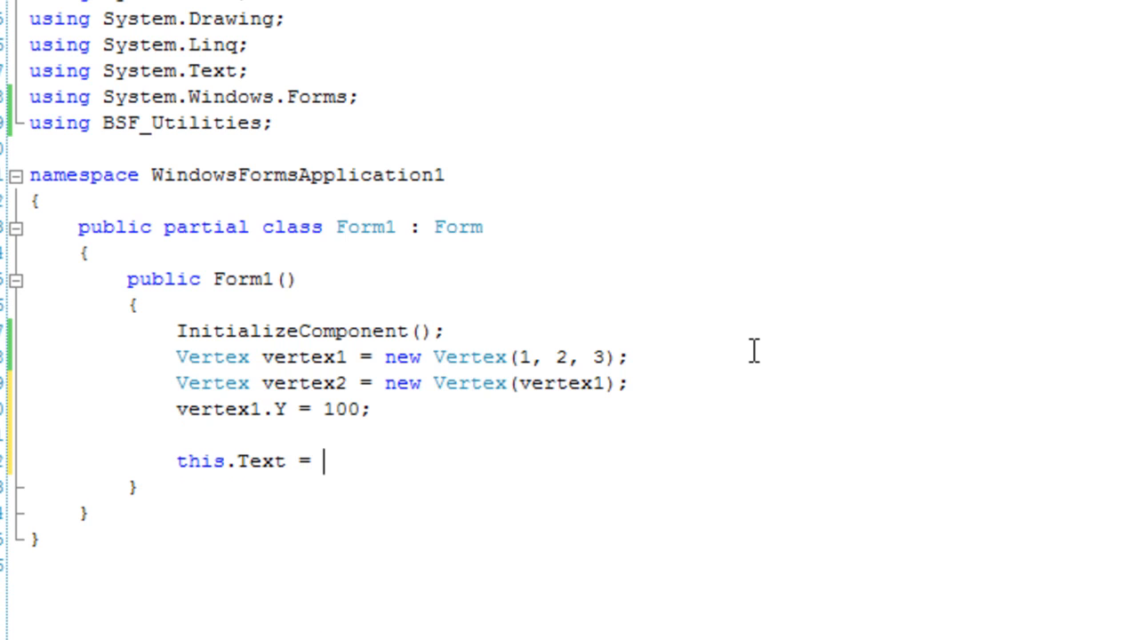
{"action": "type", "text": "vertex2.Y"}
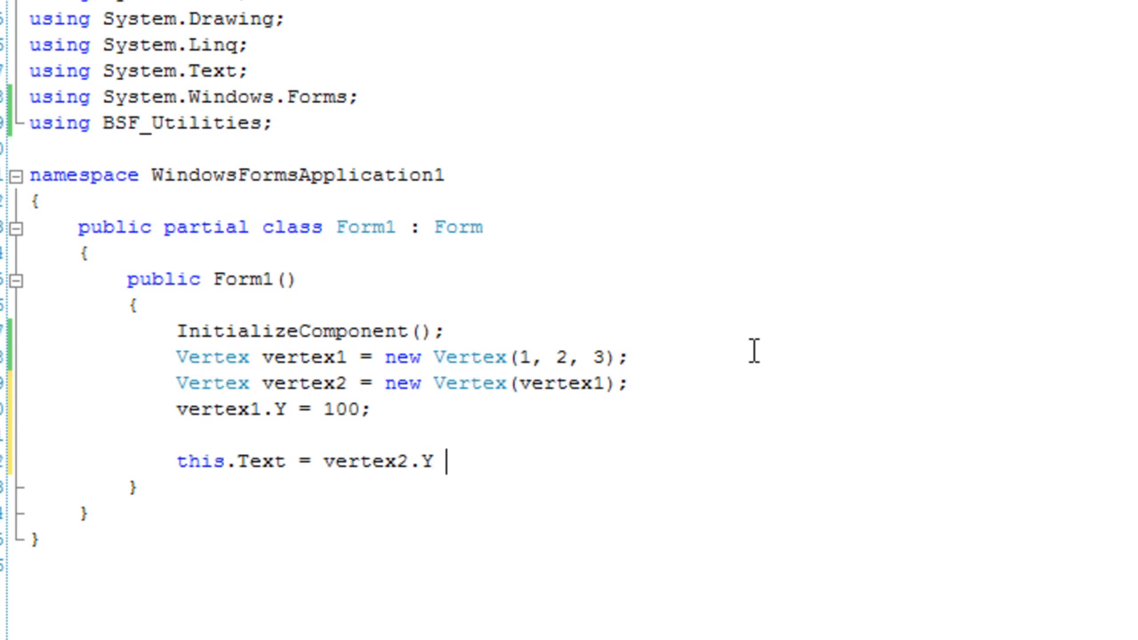
{"action": "type", "text": ".ToString("}
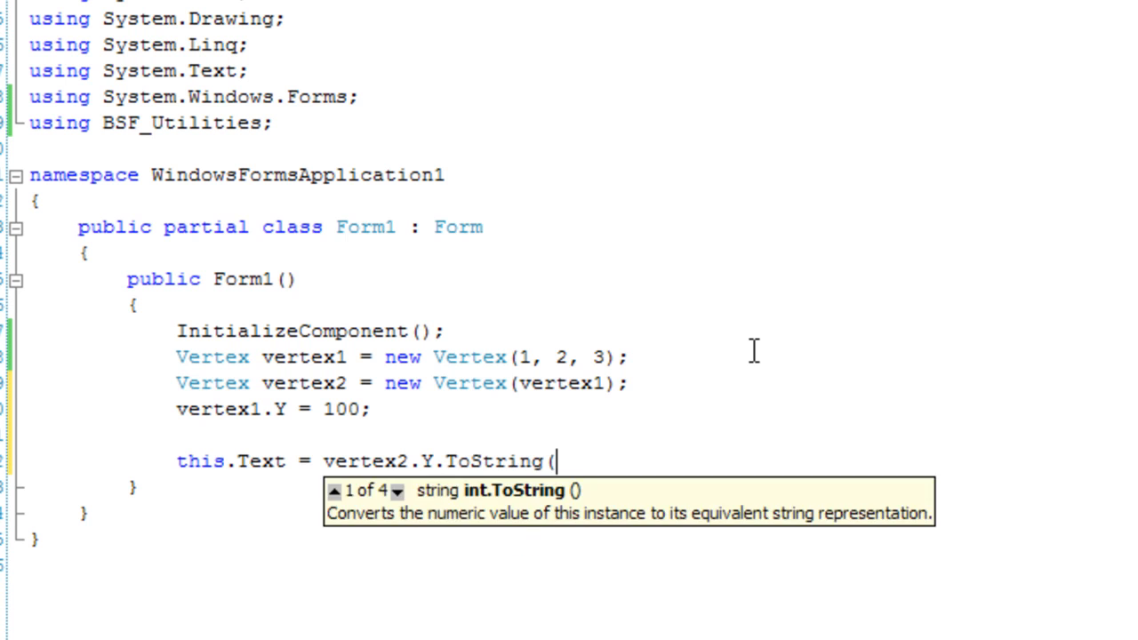
{"action": "type", "text": ");"}
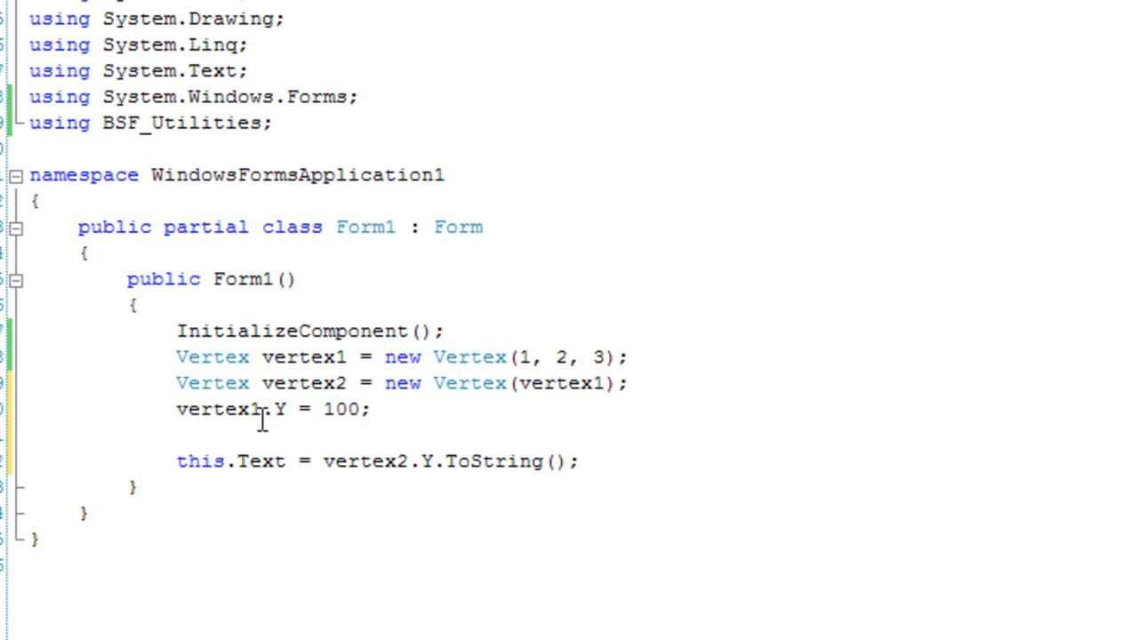
{"action": "mouse_move", "coordinate": [251, 449]}
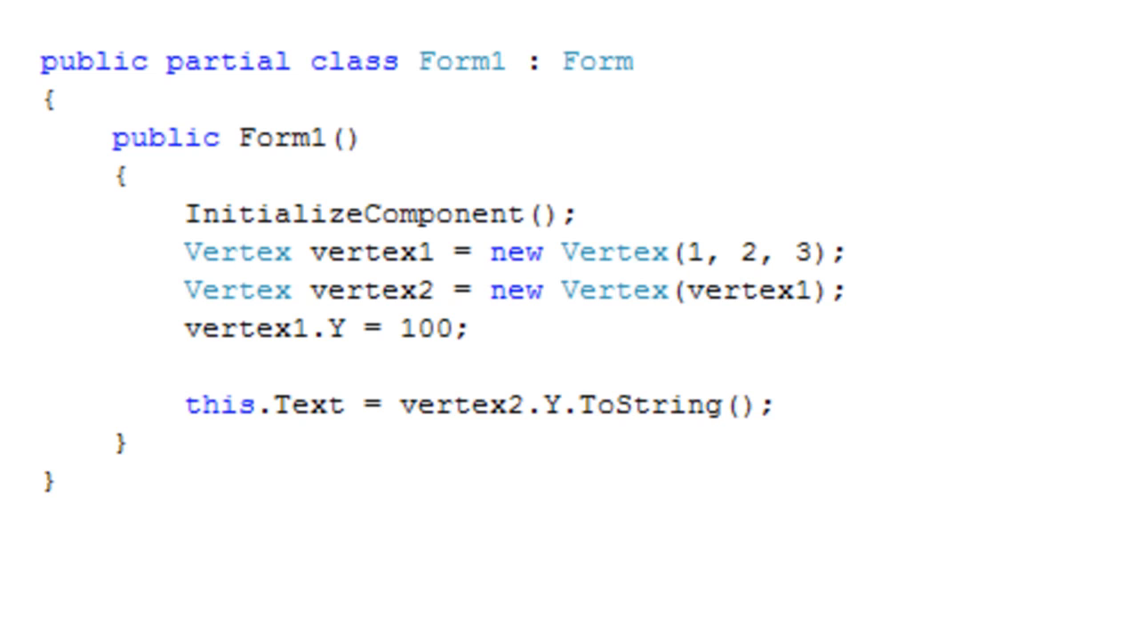
{"action": "left_click", "coordinate": [238, 252]}
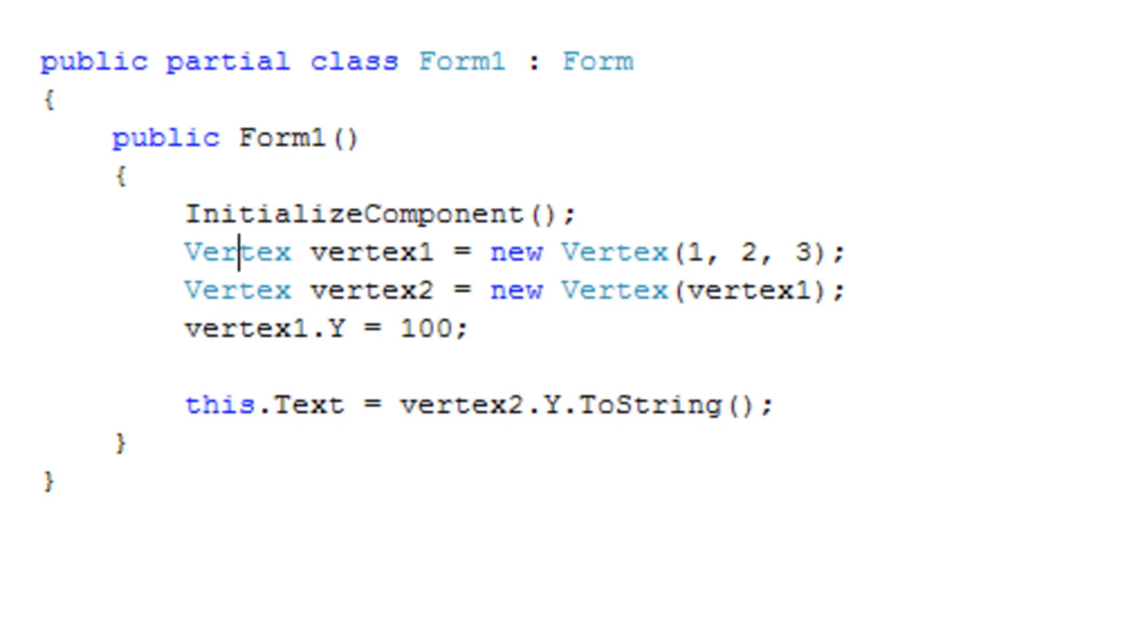